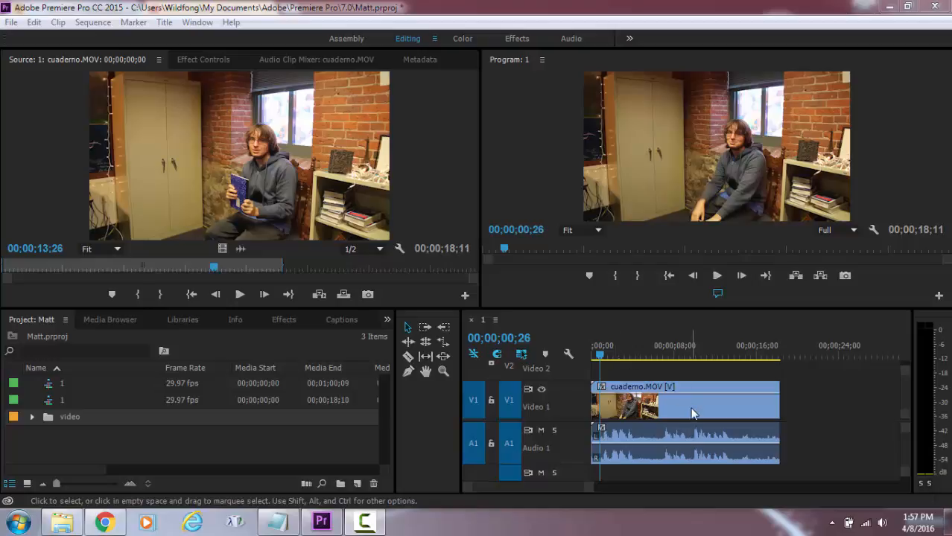
Select the cuaderno.MOV clip on the timeline.
{"action": "left_click", "coordinate": [685, 402]}
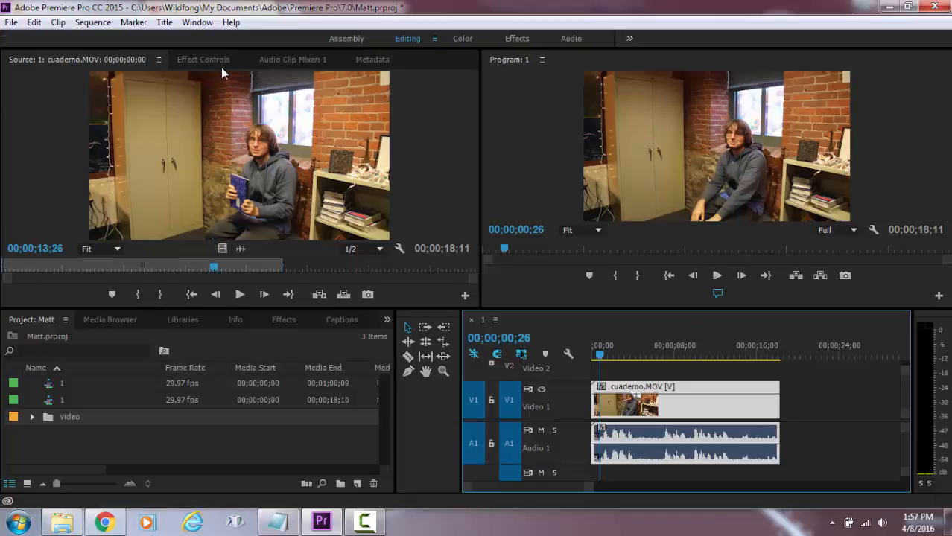
Show the clip's Effect Controls and enable keyframe animation for Scale under Motion.
{"action": "left_click", "coordinate": [202, 60]}
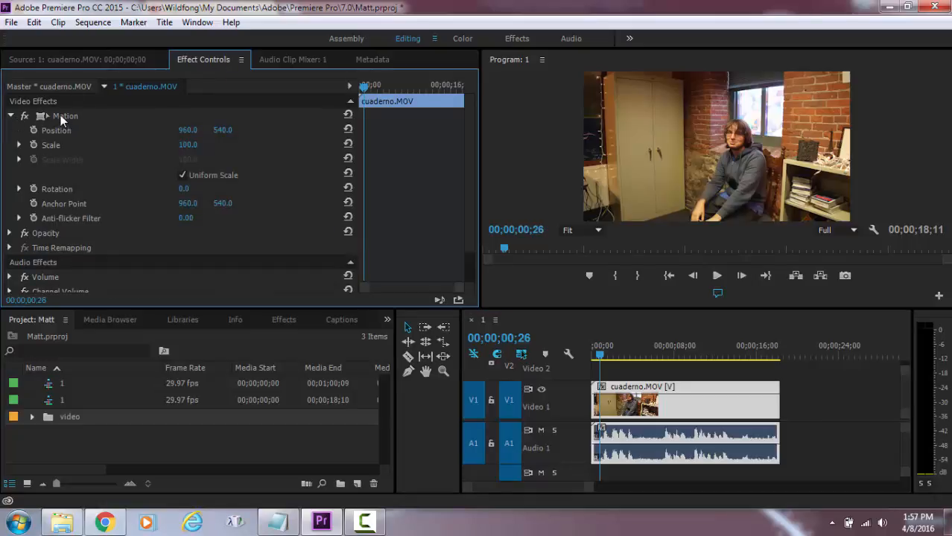
{"action": "mouse_move", "coordinate": [59, 136]}
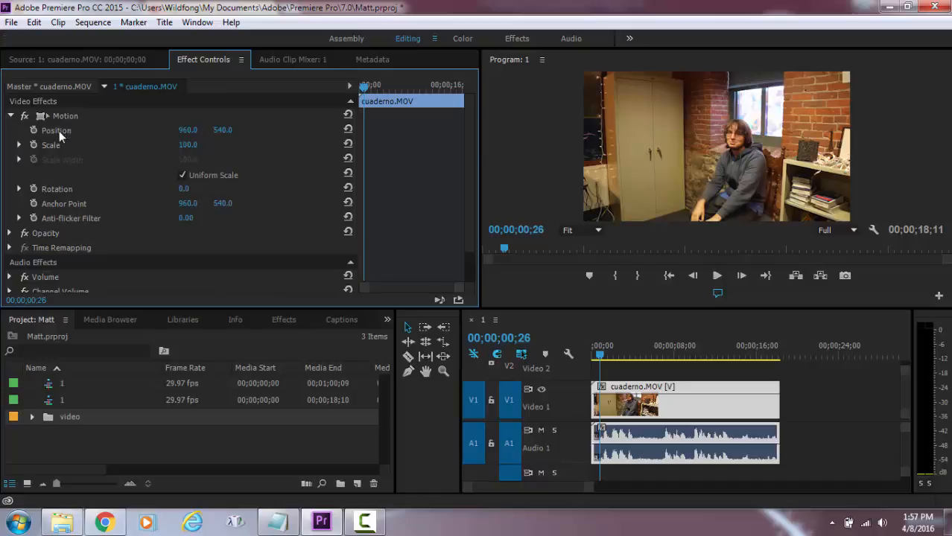
{"action": "mouse_move", "coordinate": [34, 146]}
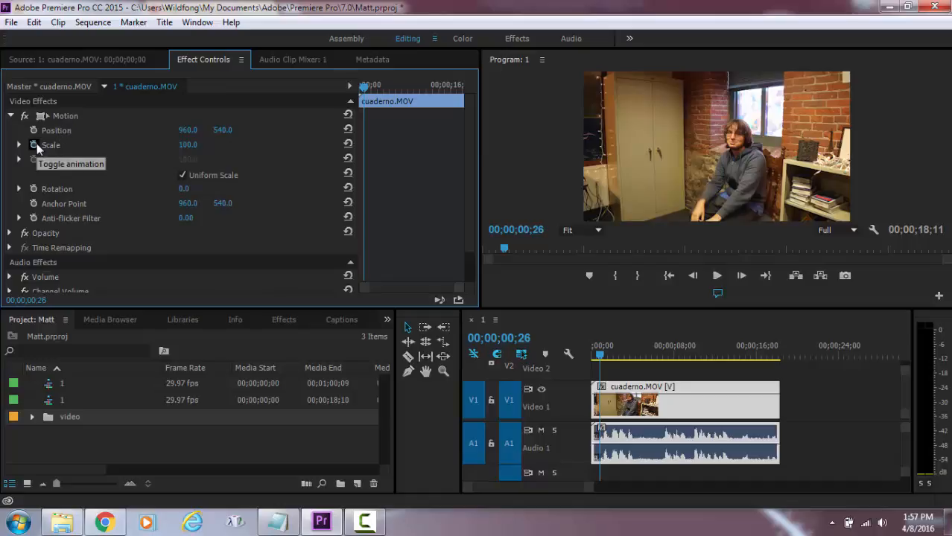
{"action": "left_click", "coordinate": [35, 146]}
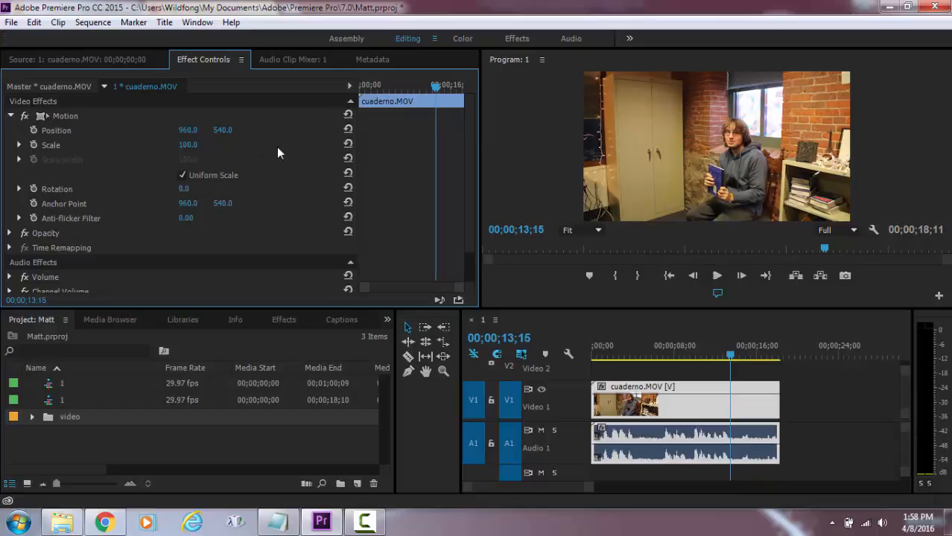
{"action": "mouse_move", "coordinate": [297, 147]}
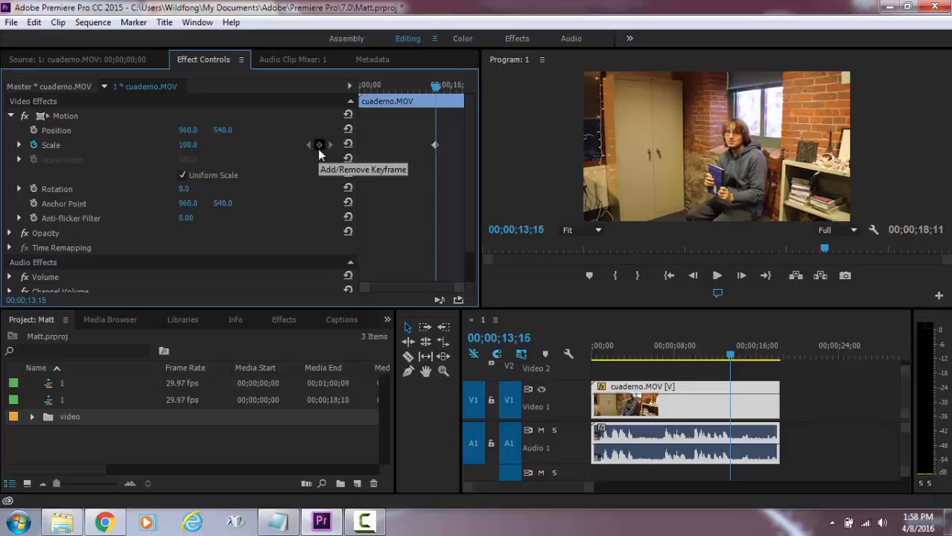
{"action": "mouse_move", "coordinate": [432, 91]}
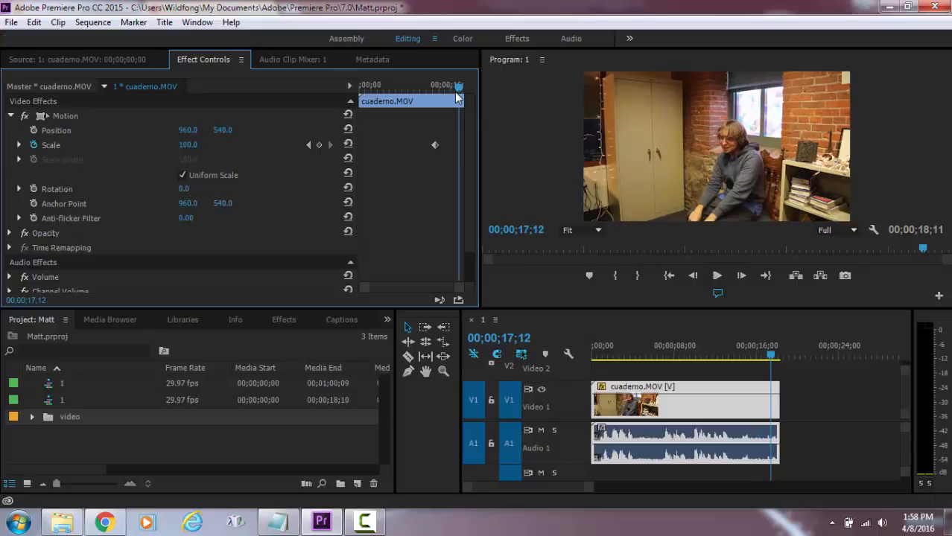
{"action": "mouse_move", "coordinate": [456, 158]}
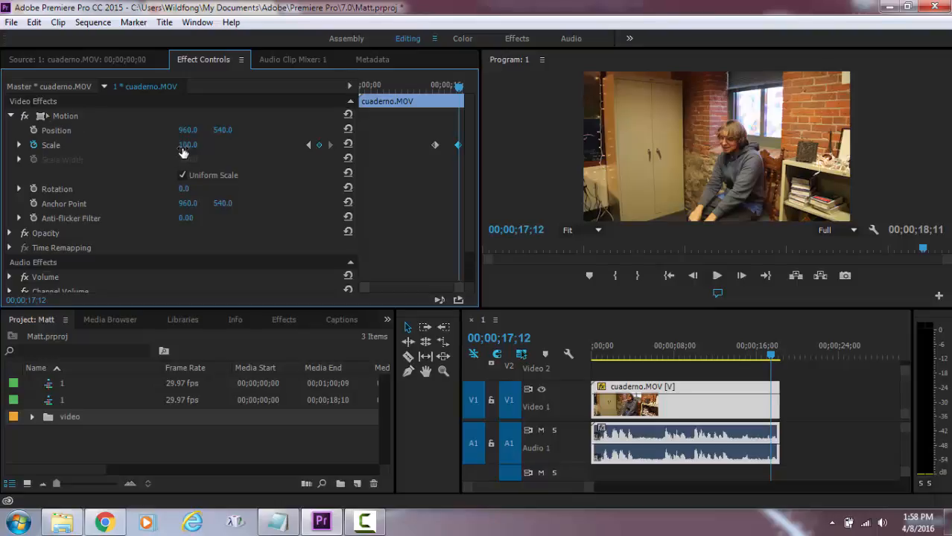
Set Scale to about 200% at the later keyframe to create the zoom-in.
{"action": "double_click", "coordinate": [187, 145]}
{"action": "type", "text": "202"}
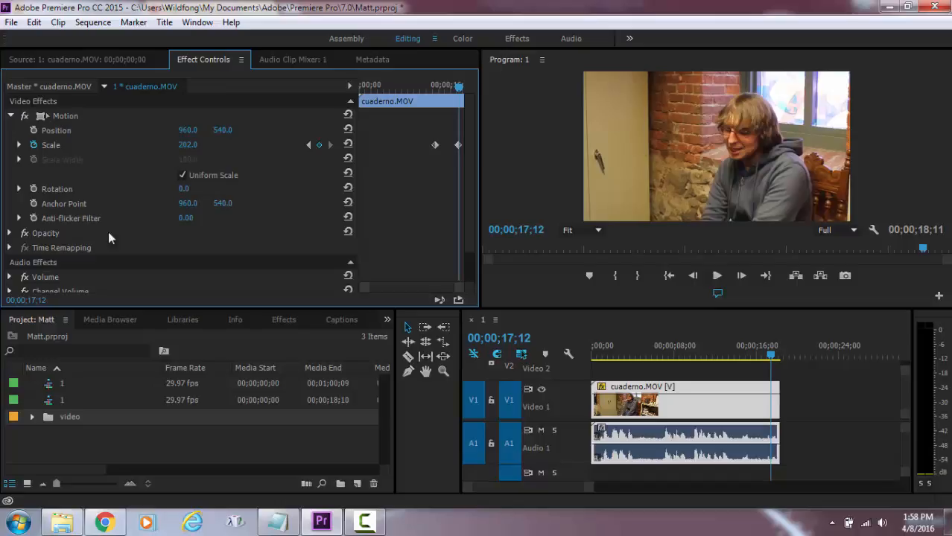
{"action": "left_click", "coordinate": [771, 356]}
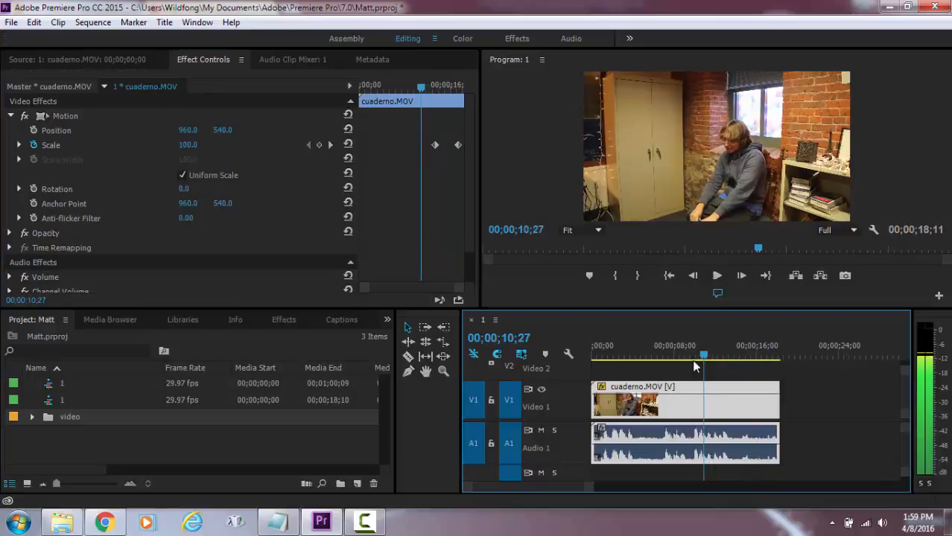
{"action": "left_click", "coordinate": [667, 355]}
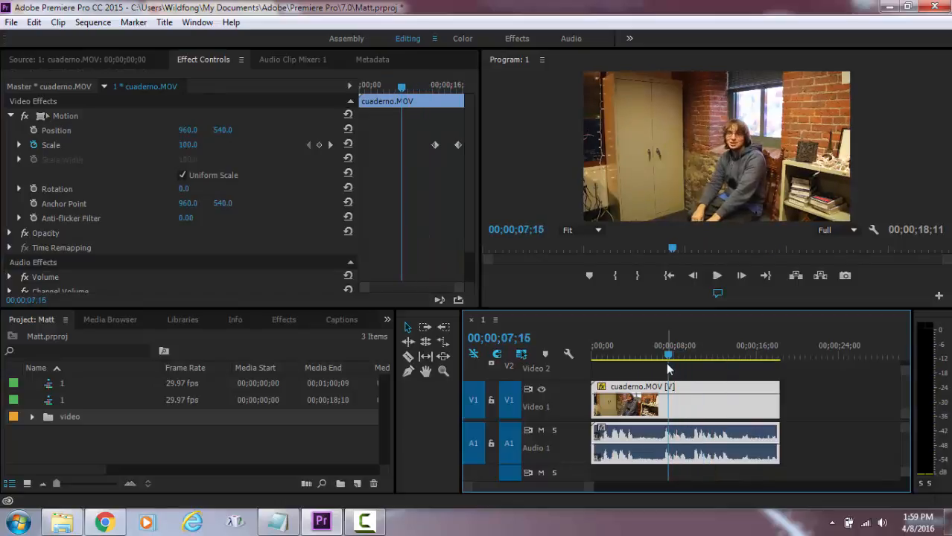
{"action": "left_click", "coordinate": [717, 275]}
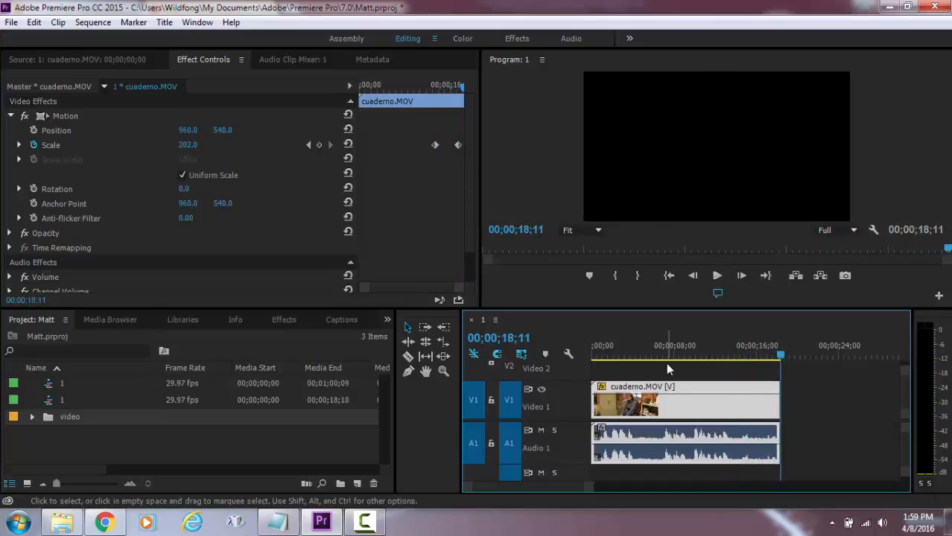
{"action": "left_click", "coordinate": [715, 276]}
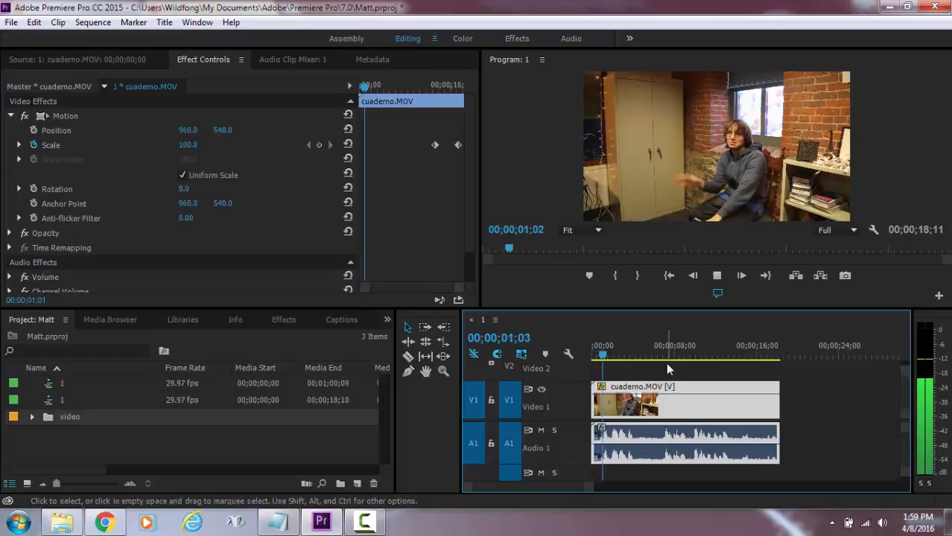